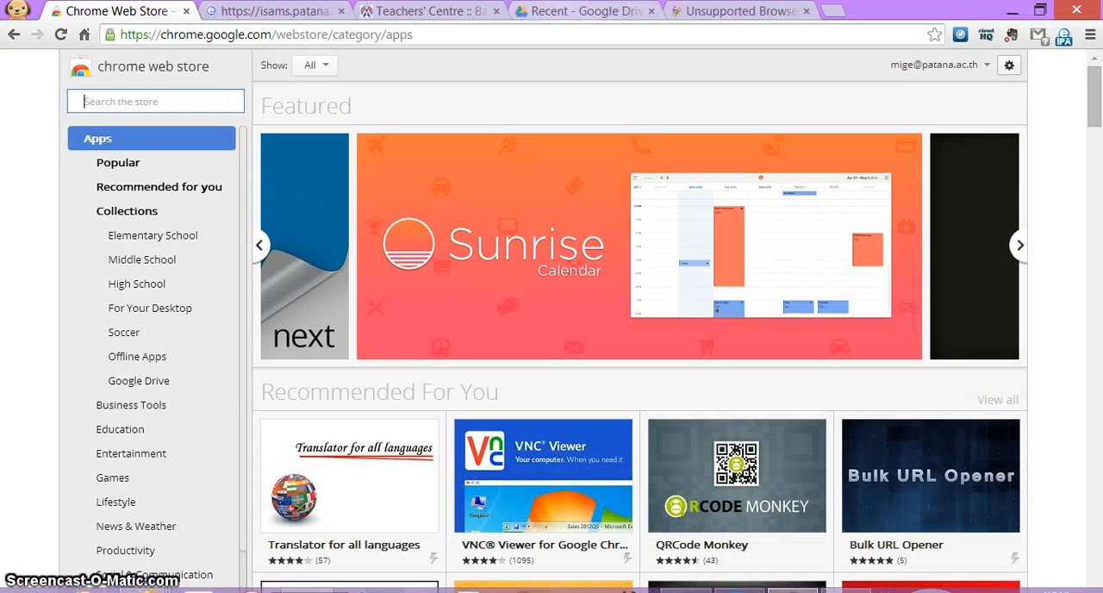
pyautogui.moveTo(457, 19)
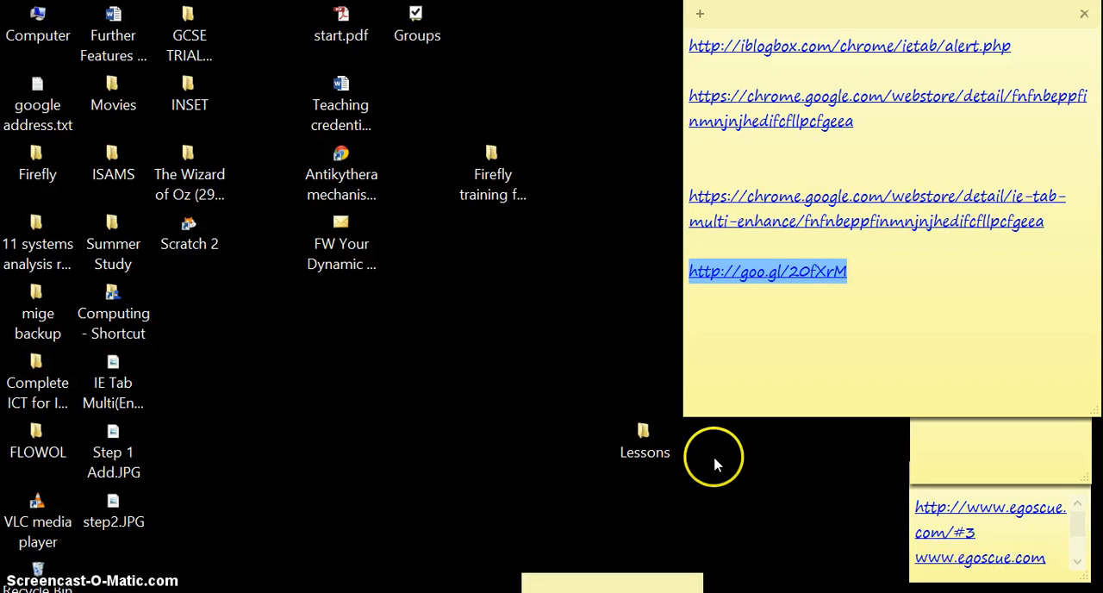
pyautogui.moveTo(844, 274)
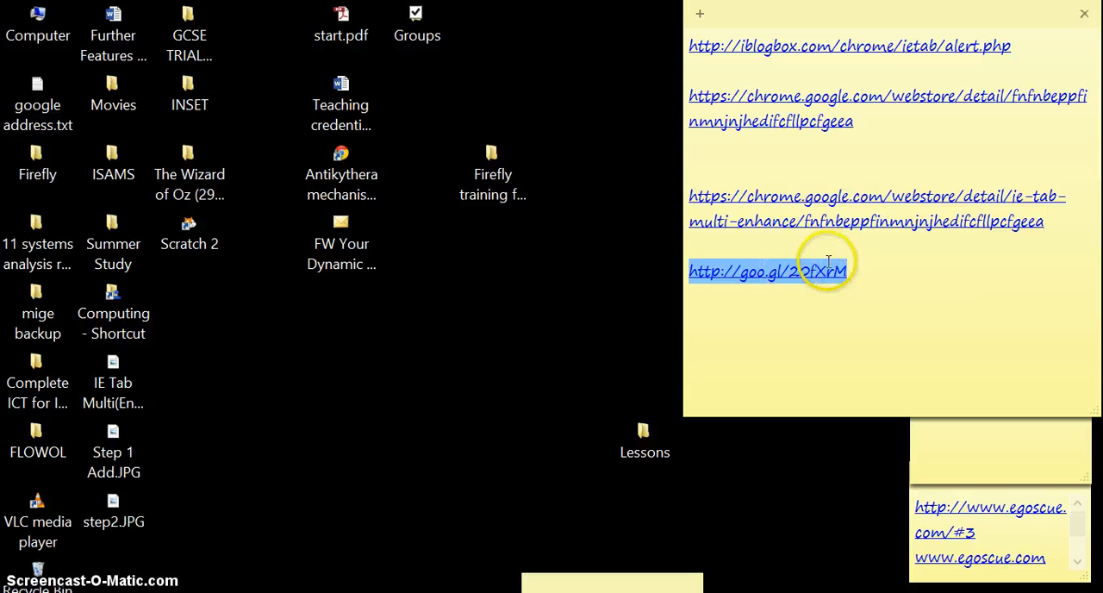
pyautogui.moveTo(718, 280)
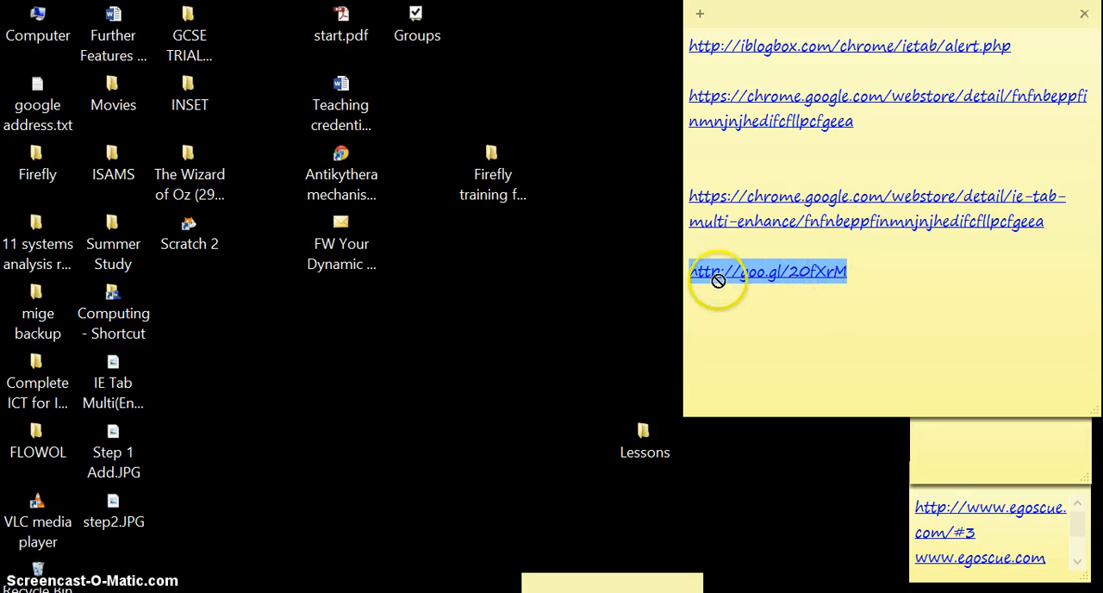
pyautogui.moveTo(801, 271)
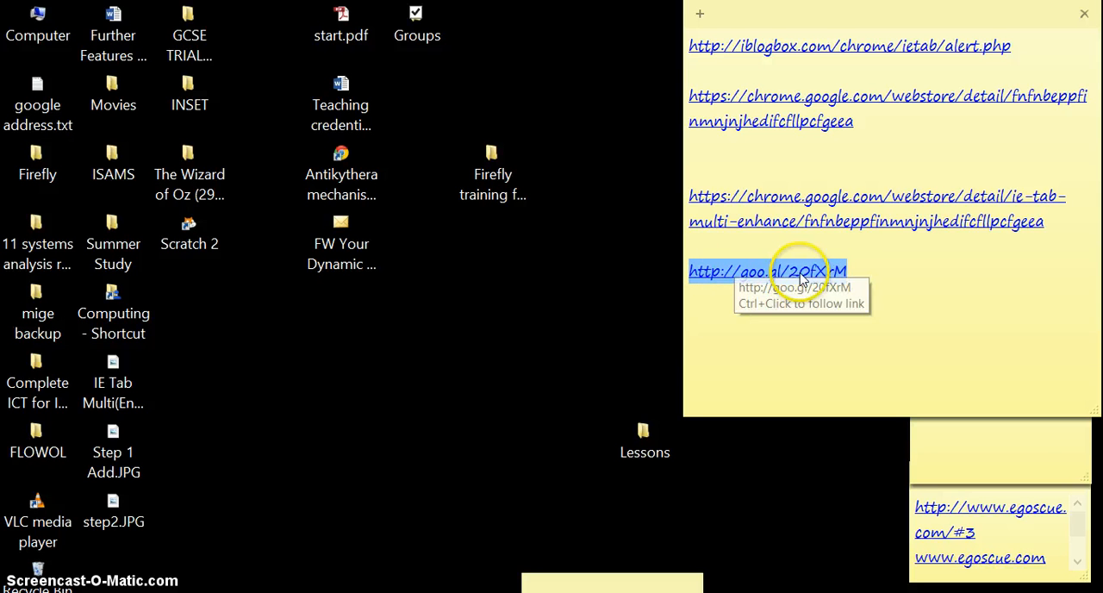
pyautogui.moveTo(247, 508)
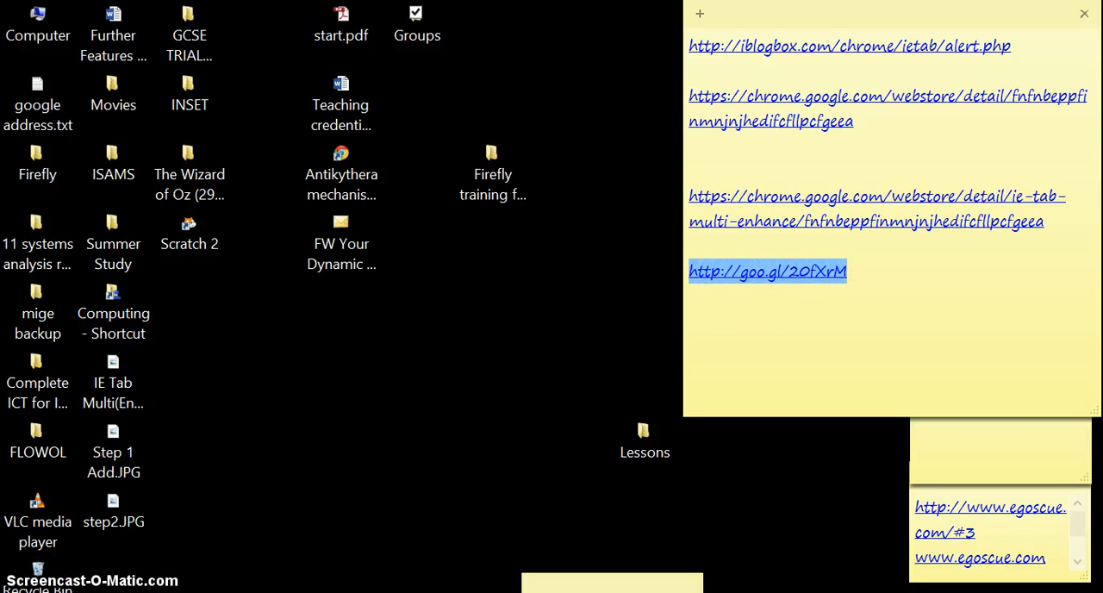
# Follow the goo.gl short link at the bottom of the sticky note.
pyautogui.click(766, 270)
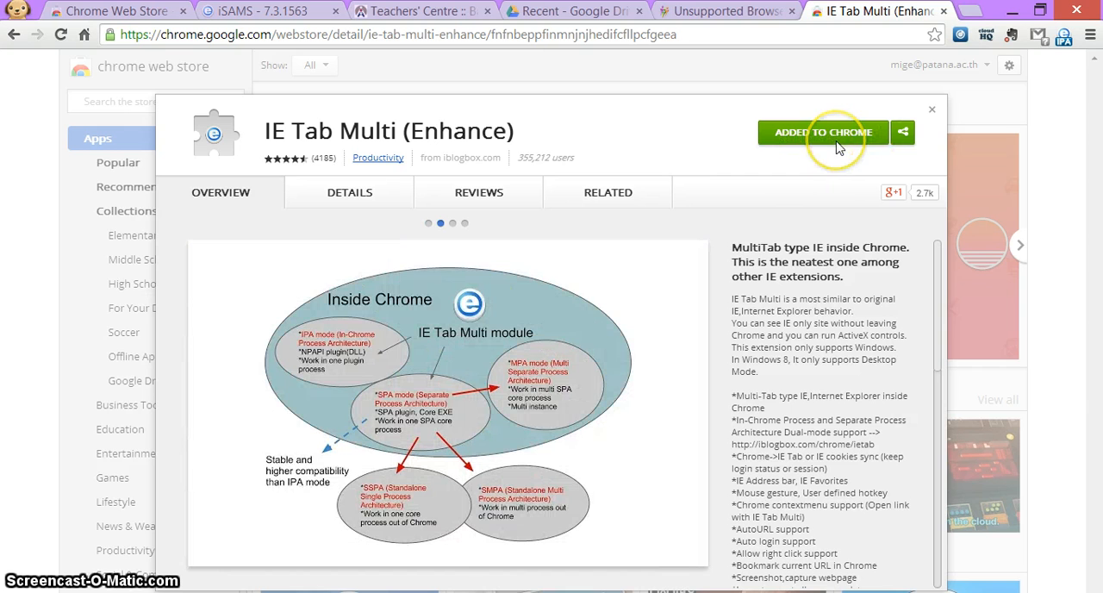
# Add IE Tab Multi (Enhance) to Chrome via + FREE and confirm the Add prompt.
pyautogui.click(823, 132)
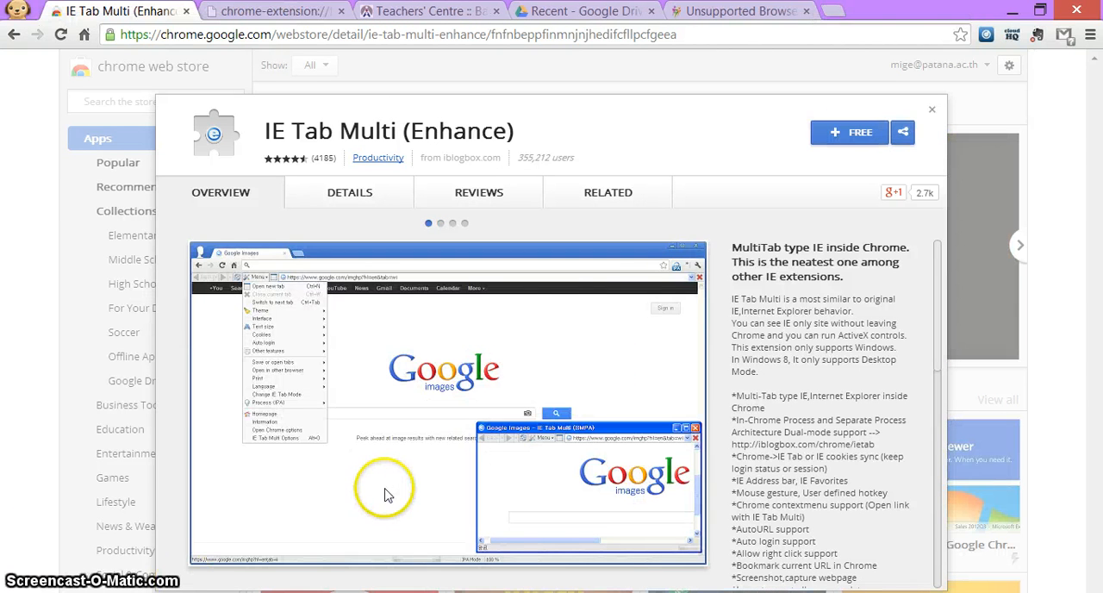
pyautogui.moveTo(520, 320)
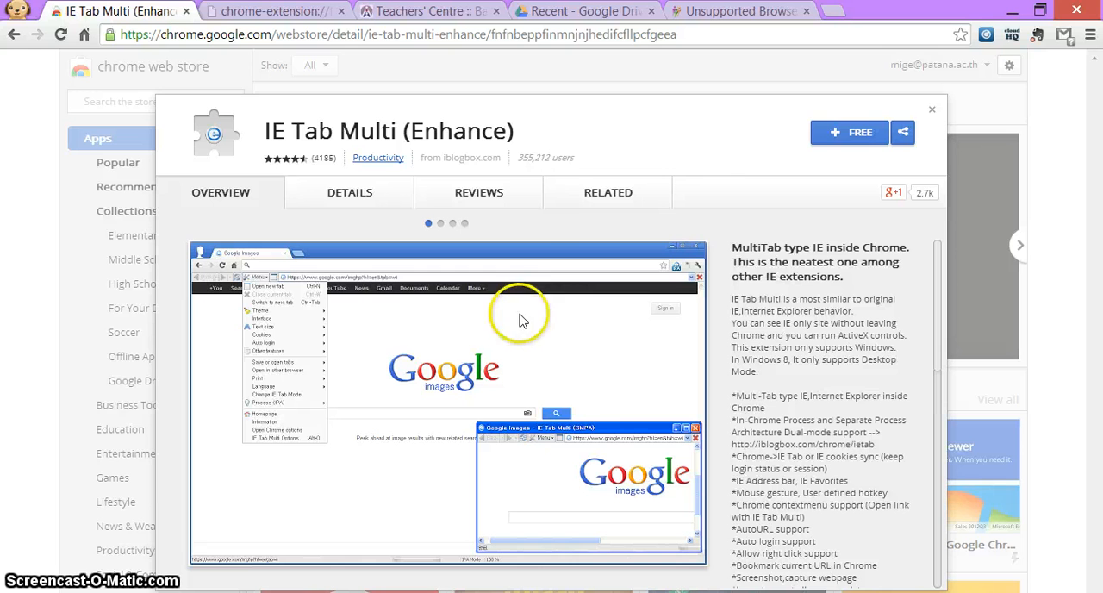
pyautogui.moveTo(860, 132)
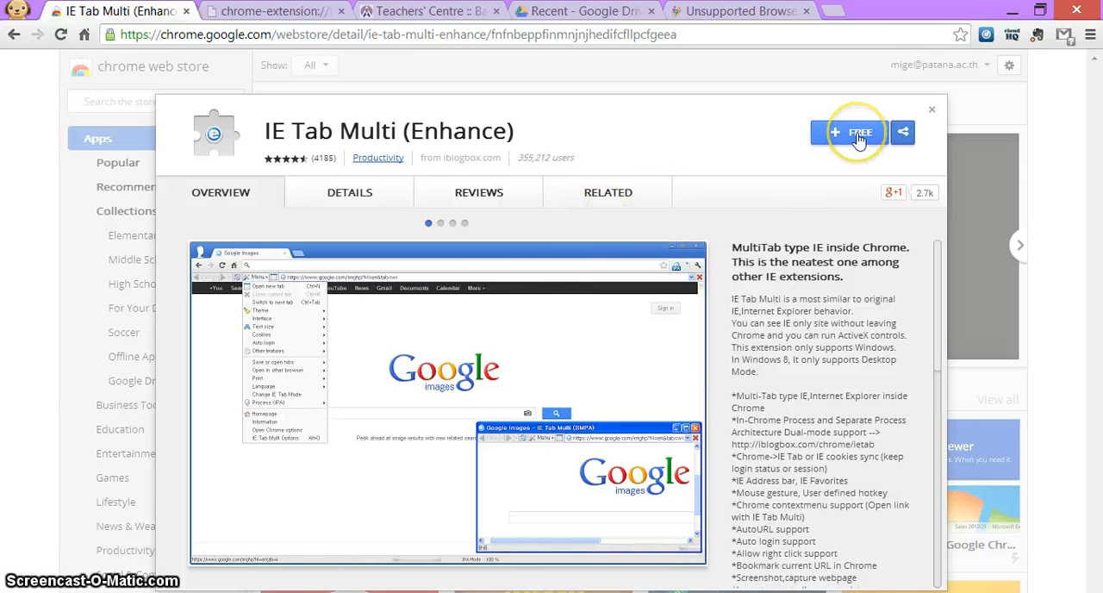
pyautogui.click(858, 132)
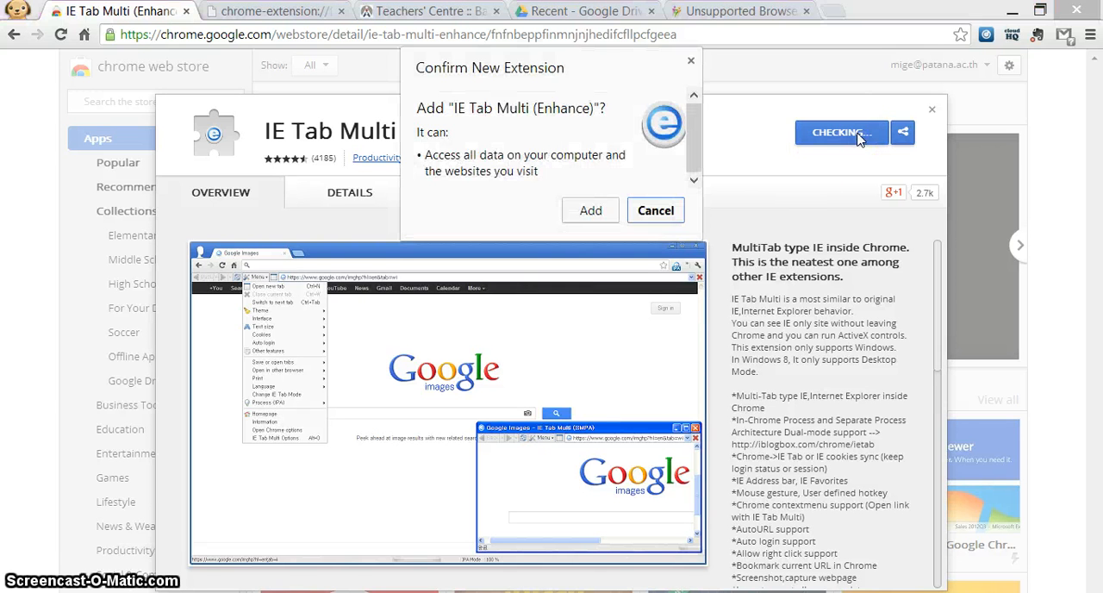
pyautogui.moveTo(591, 211)
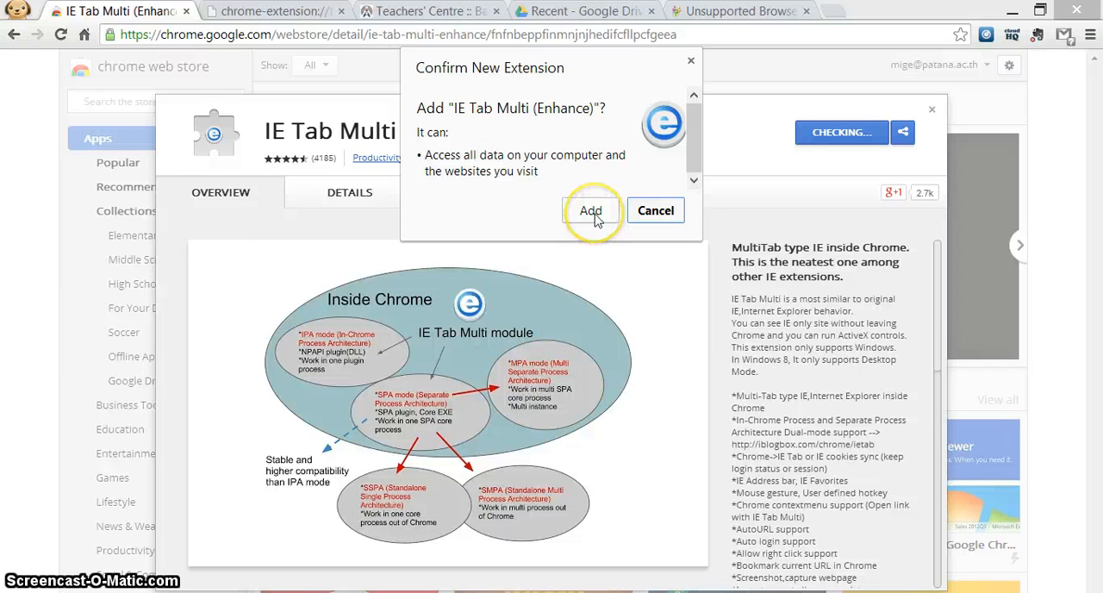
pyautogui.click(590, 210)
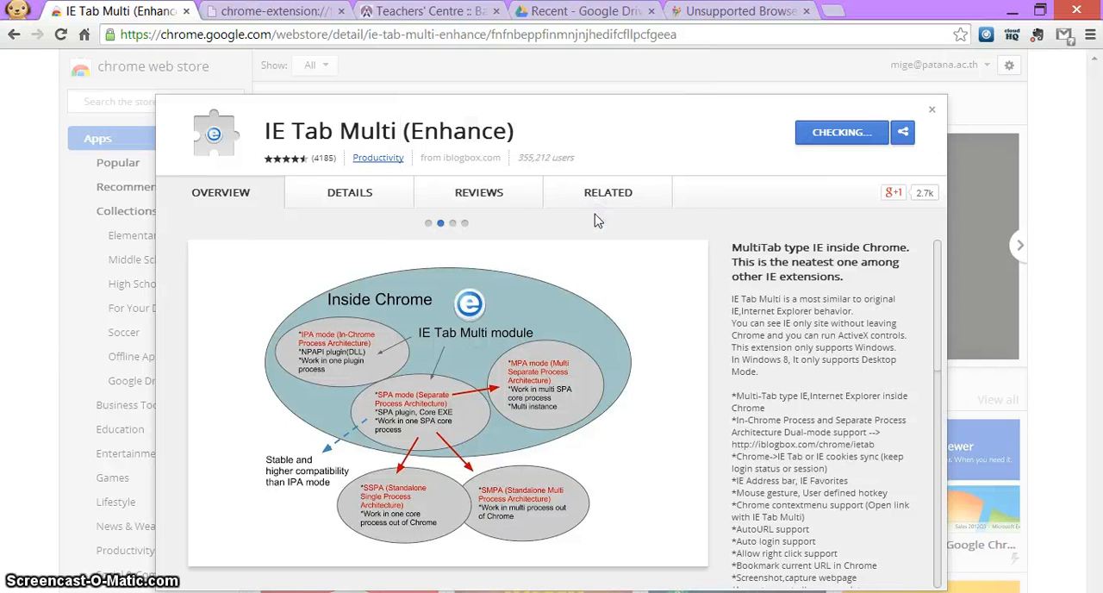
pyautogui.click(608, 193)
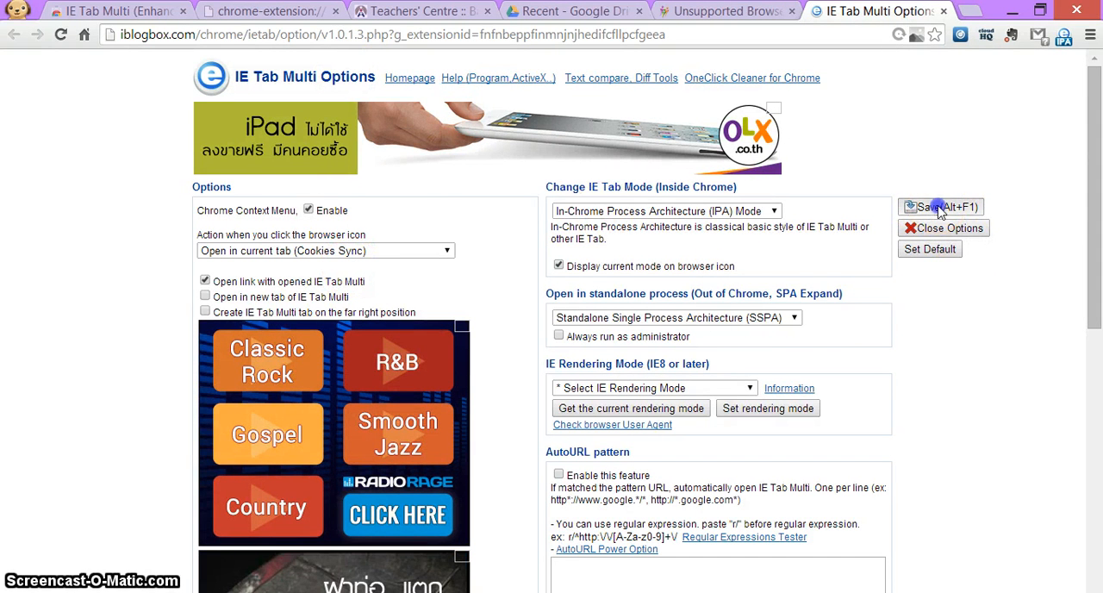
# Save the IE Tab Multi options and close the options tab.
pyautogui.click(940, 207)
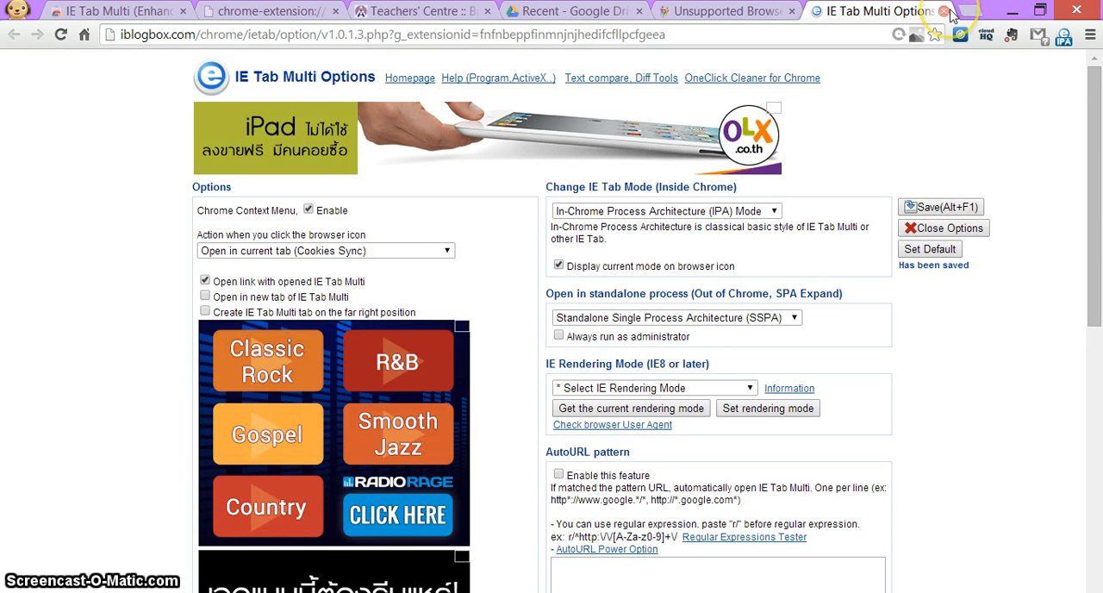
pyautogui.click(1088, 35)
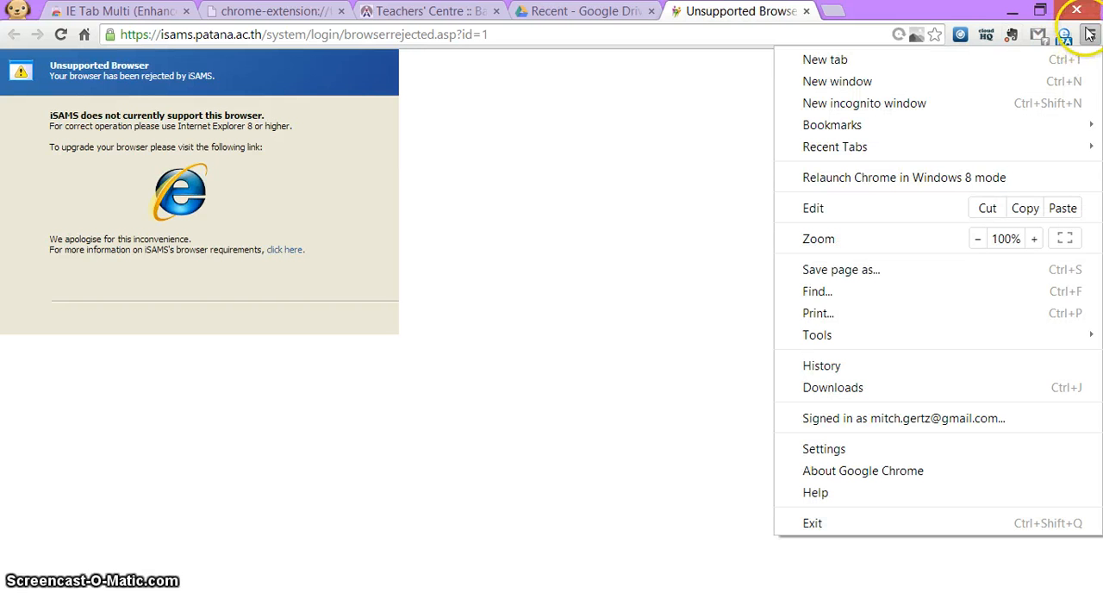
pyautogui.moveTo(1039, 138)
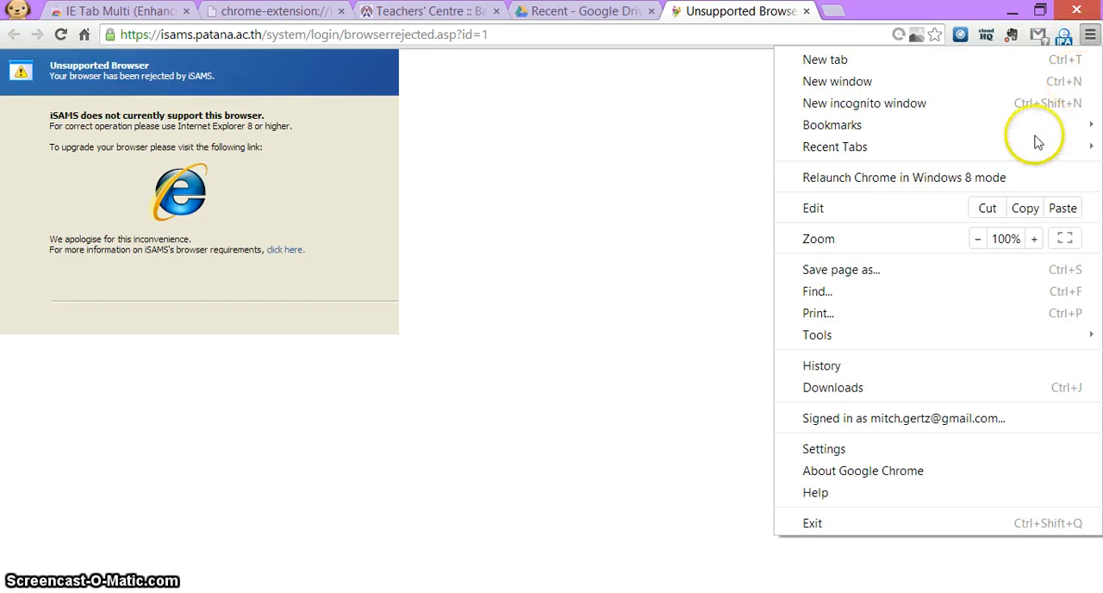
pyautogui.click(824, 449)
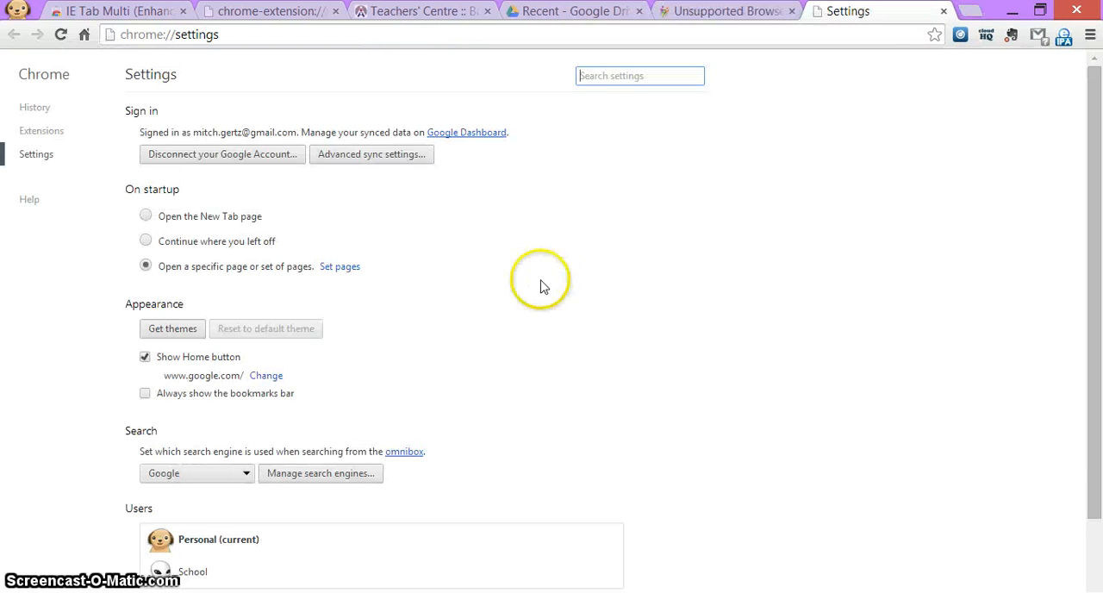
pyautogui.click(41, 131)
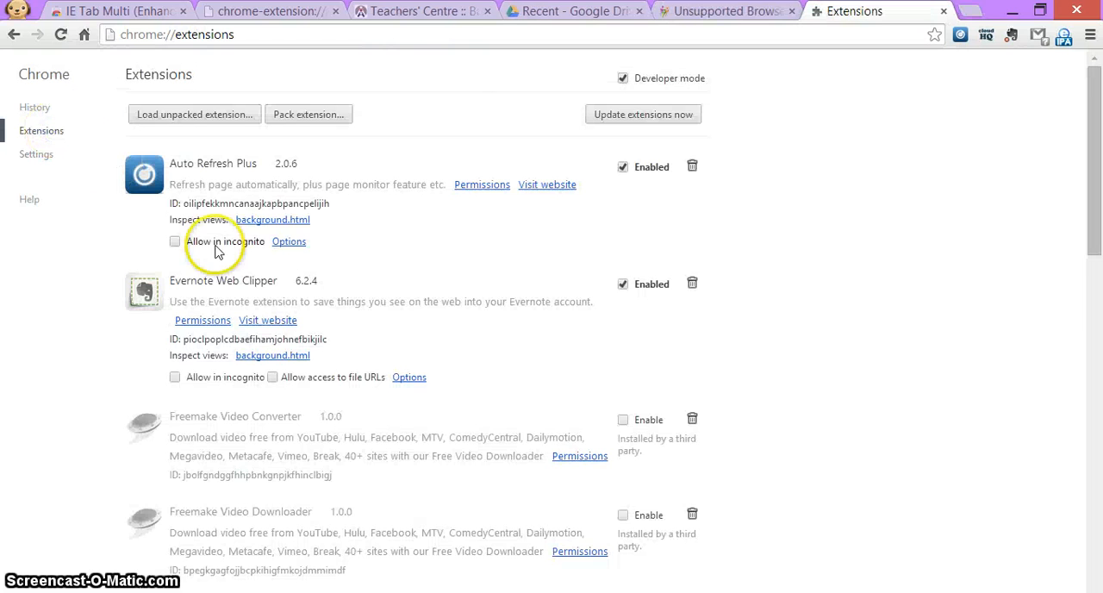
pyautogui.scroll(-3)
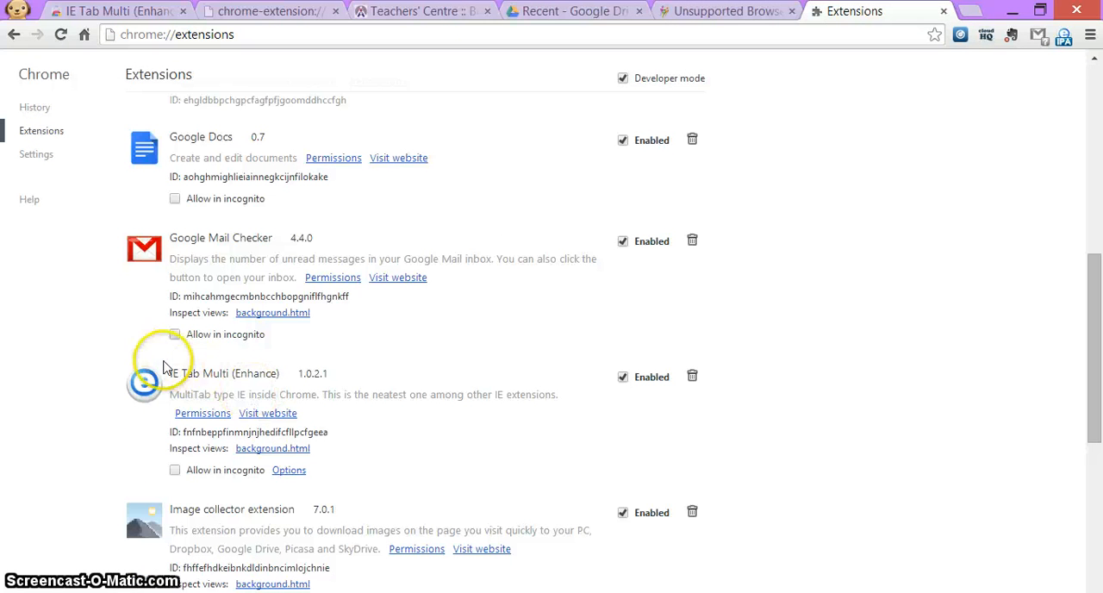
pyautogui.moveTo(948, 28)
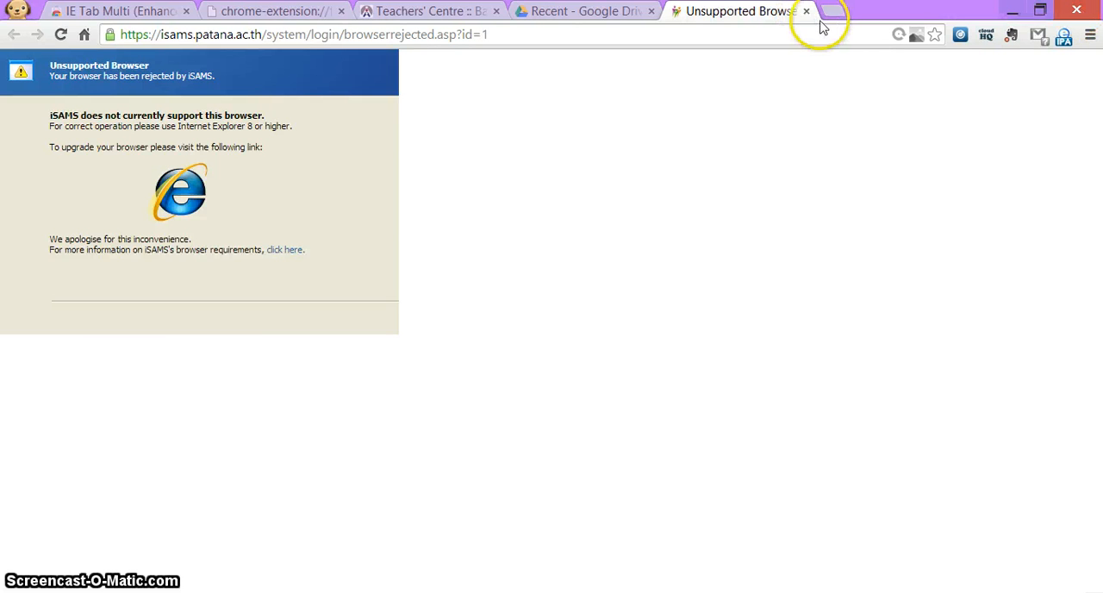
# Close the iSAMS unsupported-browser and Teachers' Centre tabs, then exit Chrome.
pyautogui.click(806, 11)
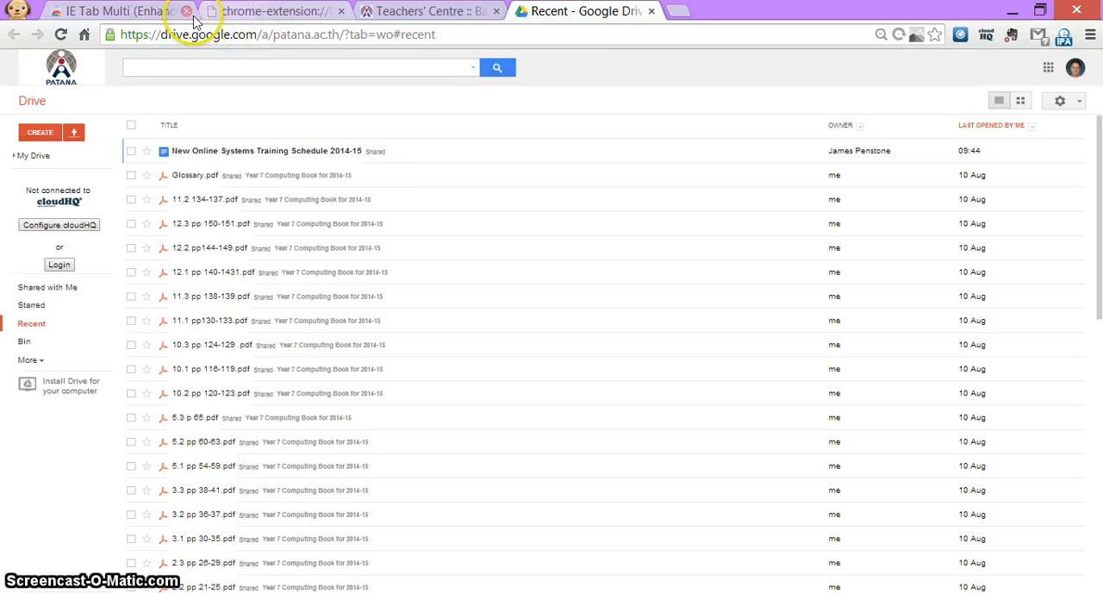
pyautogui.click(184, 11)
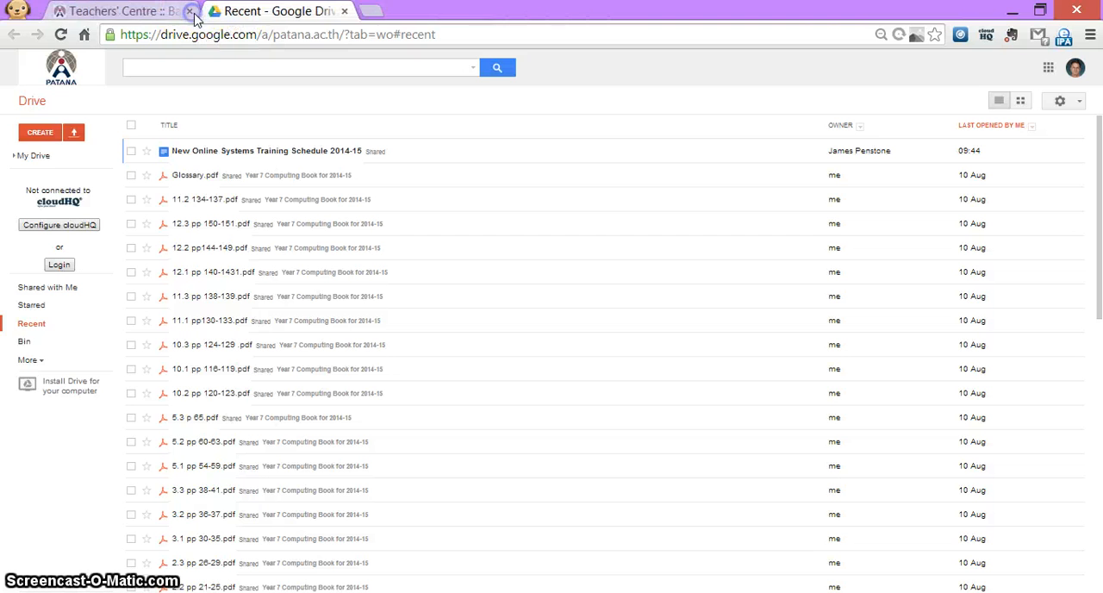
pyautogui.click(191, 11)
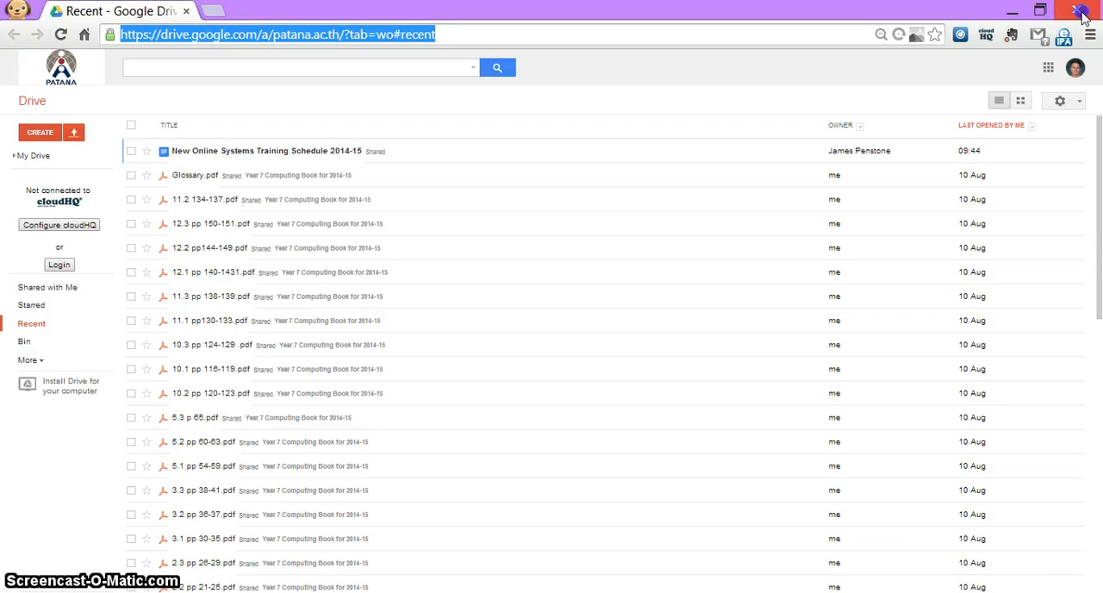
pyautogui.click(1082, 11)
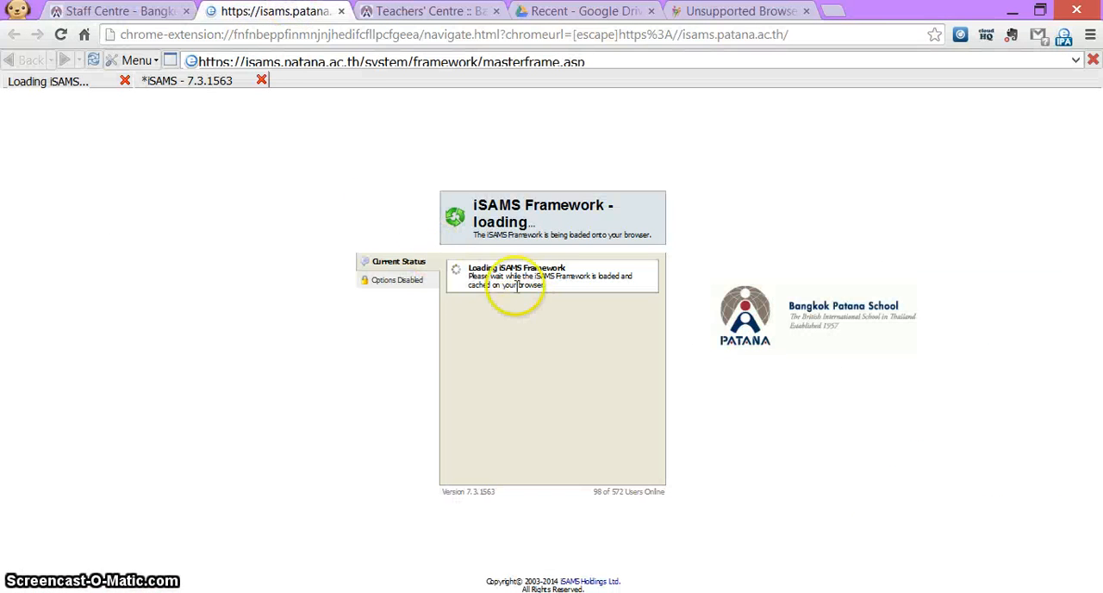
# Close the relaunched iSAMS tab and move to the Unsupported Browser tab.
pyautogui.click(117, 10)
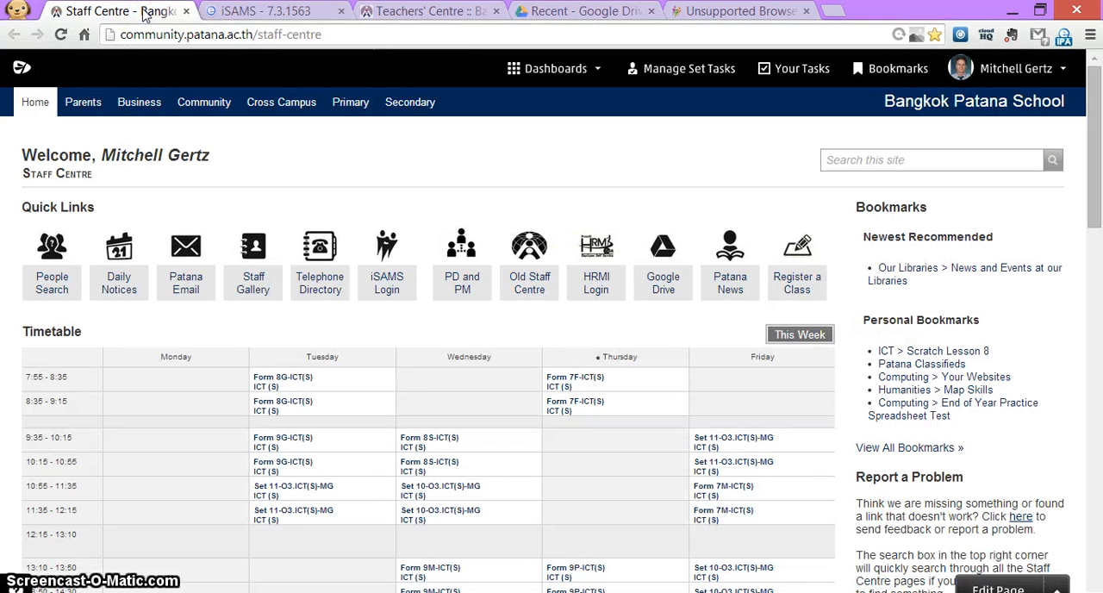
pyautogui.moveTo(216, 69)
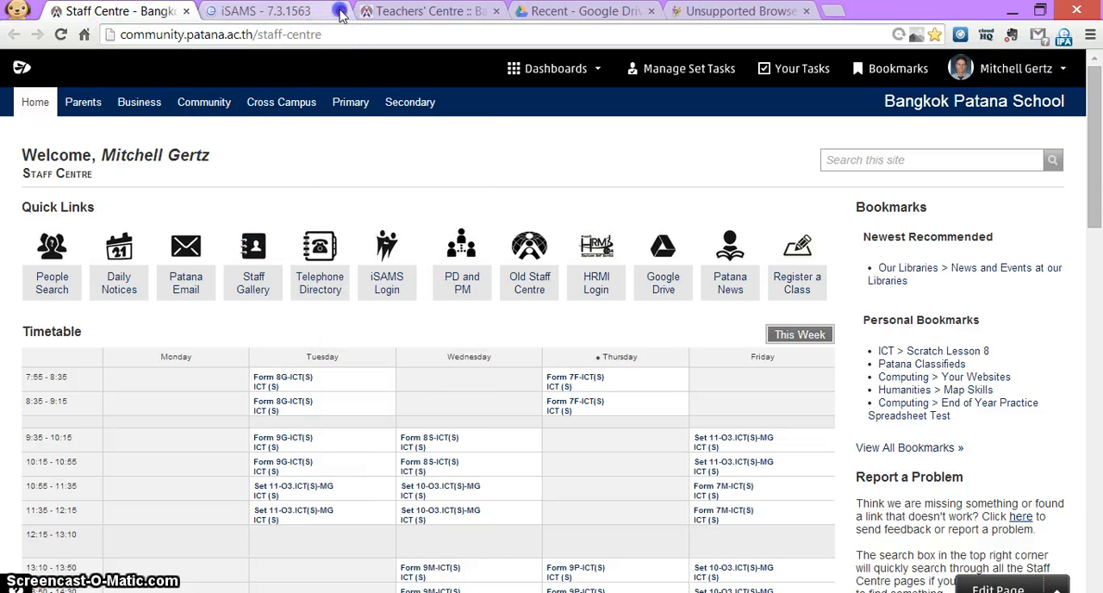
pyautogui.click(308, 10)
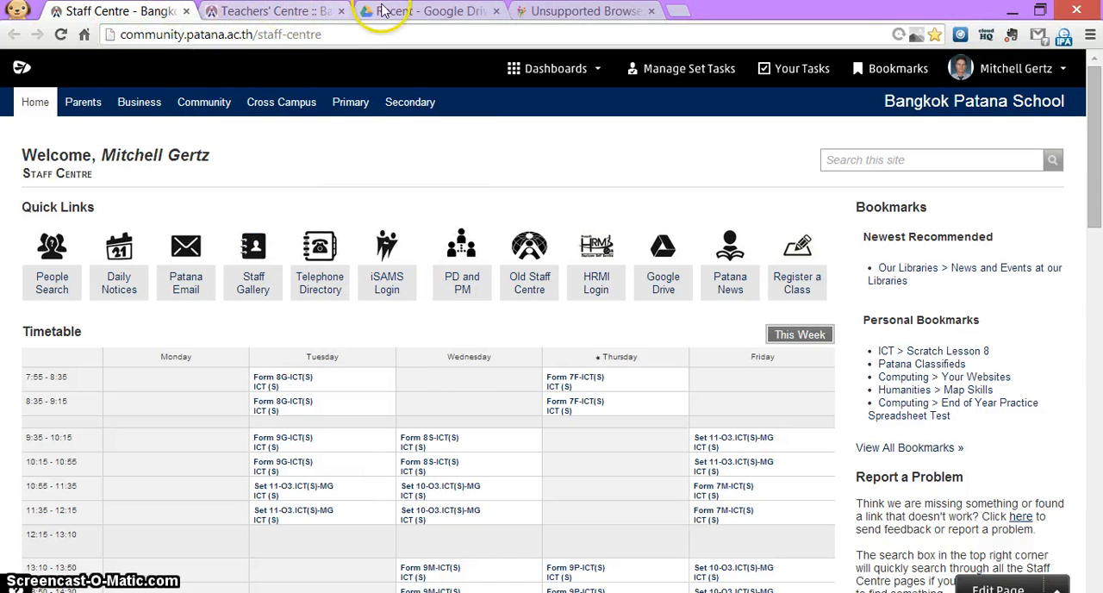
pyautogui.click(428, 10)
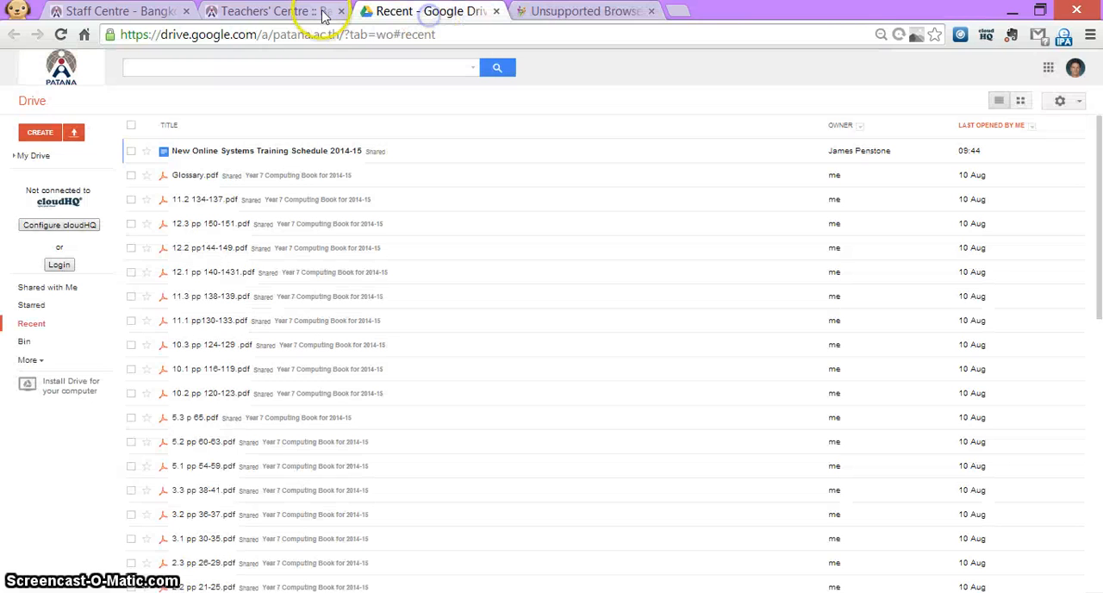
pyautogui.click(586, 11)
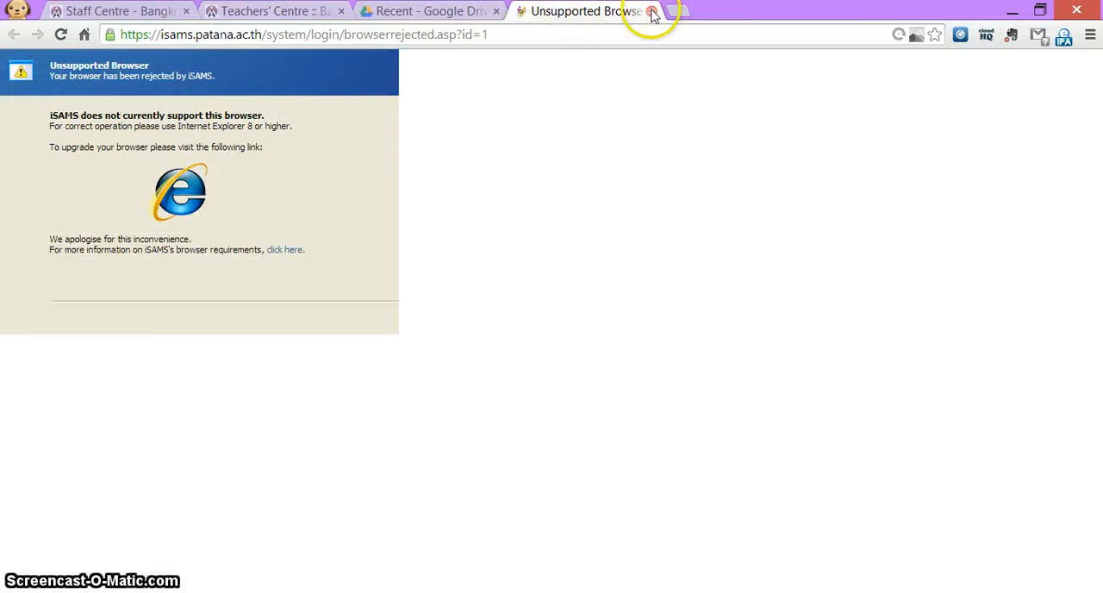
# Close Unsupported Browser and launch the iSAMS Login quick link from Staff Centre.
pyautogui.click(653, 11)
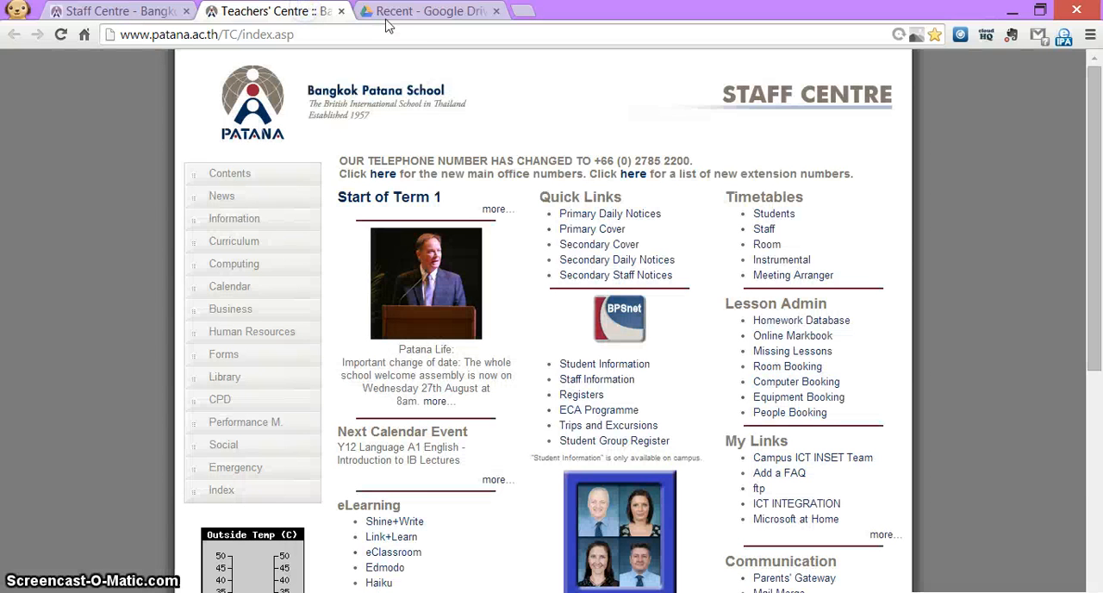
pyautogui.click(103, 11)
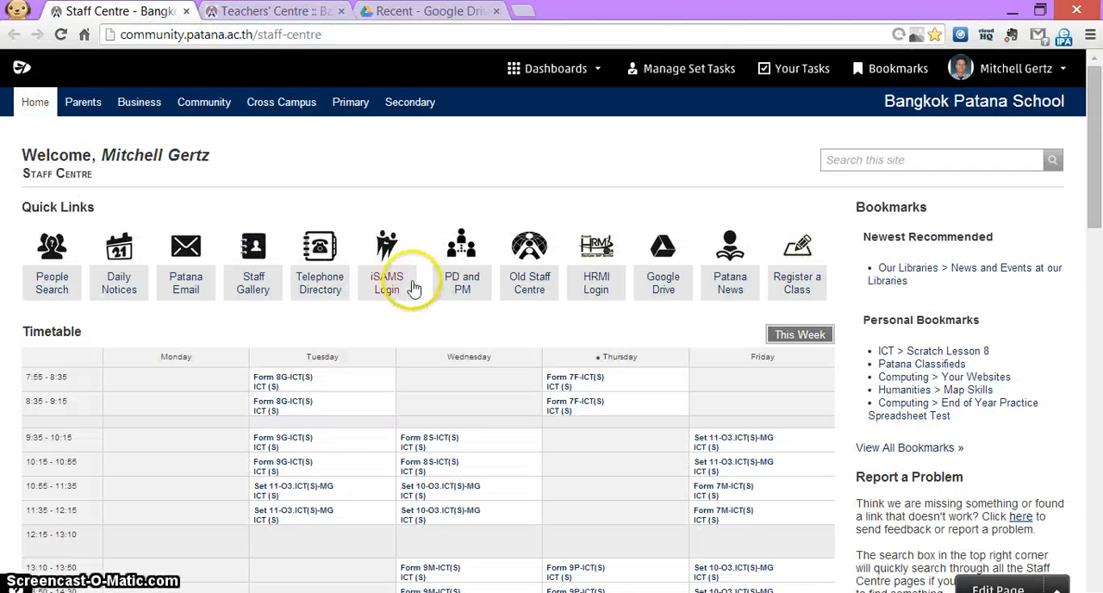
pyautogui.click(388, 258)
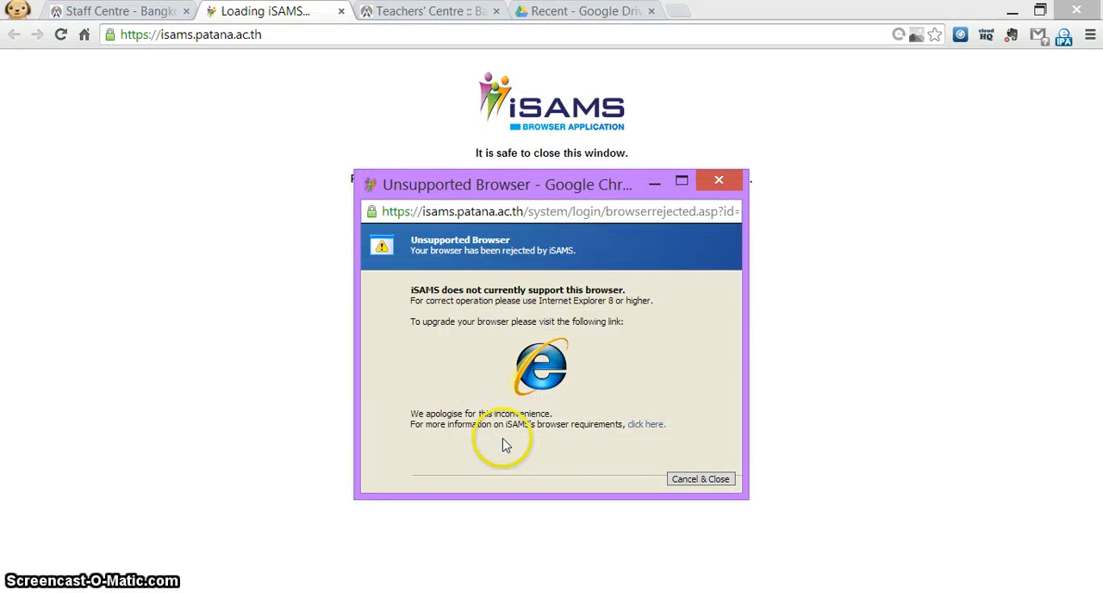
pyautogui.moveTo(1065, 39)
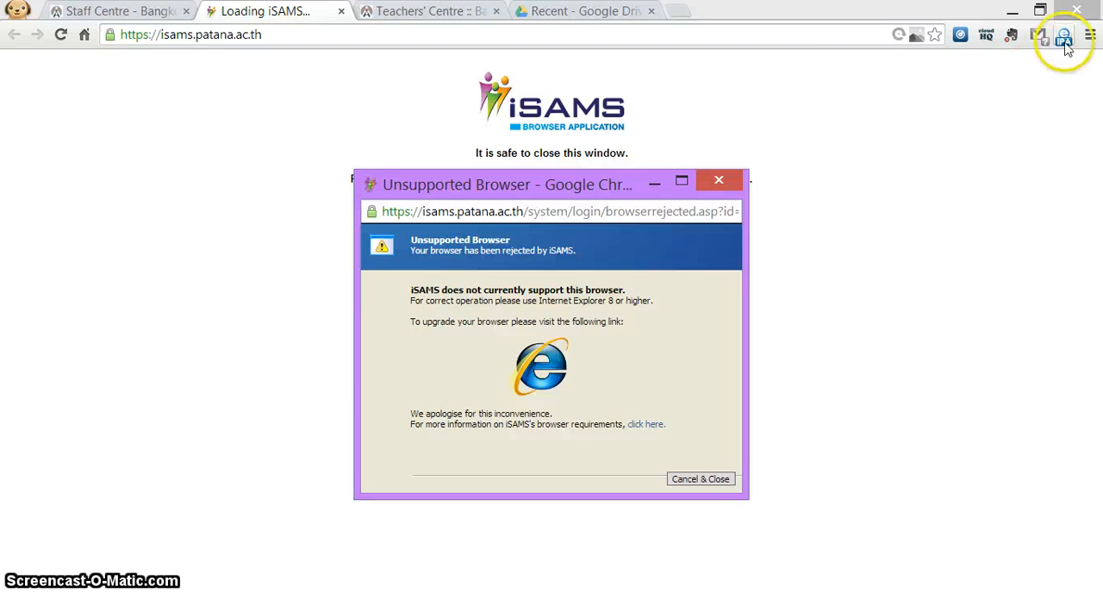
pyautogui.moveTo(1065, 36)
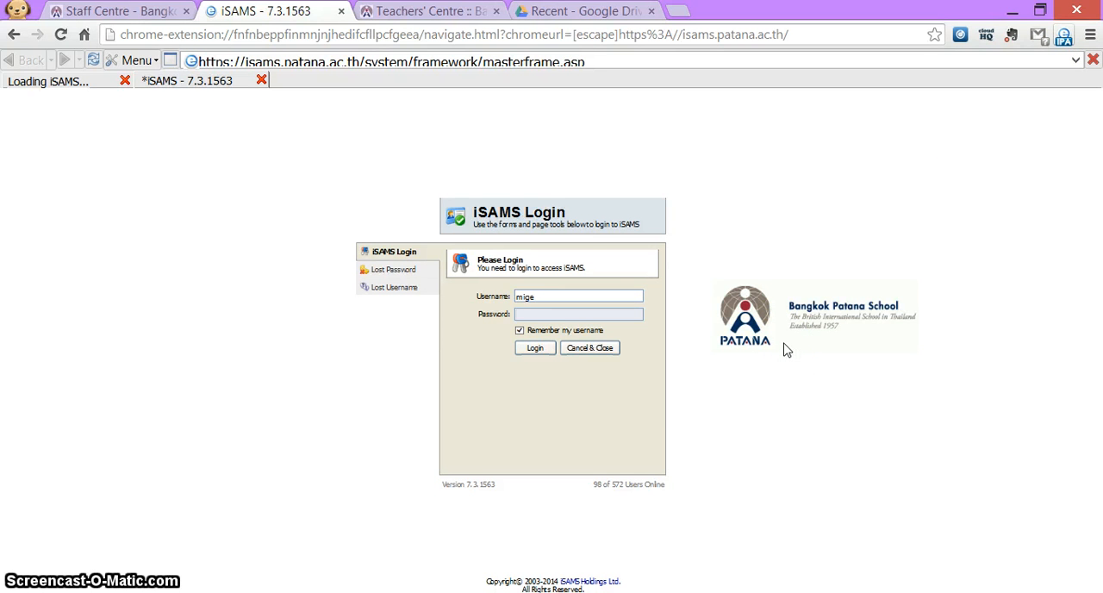
pyautogui.moveTo(1084, 120)
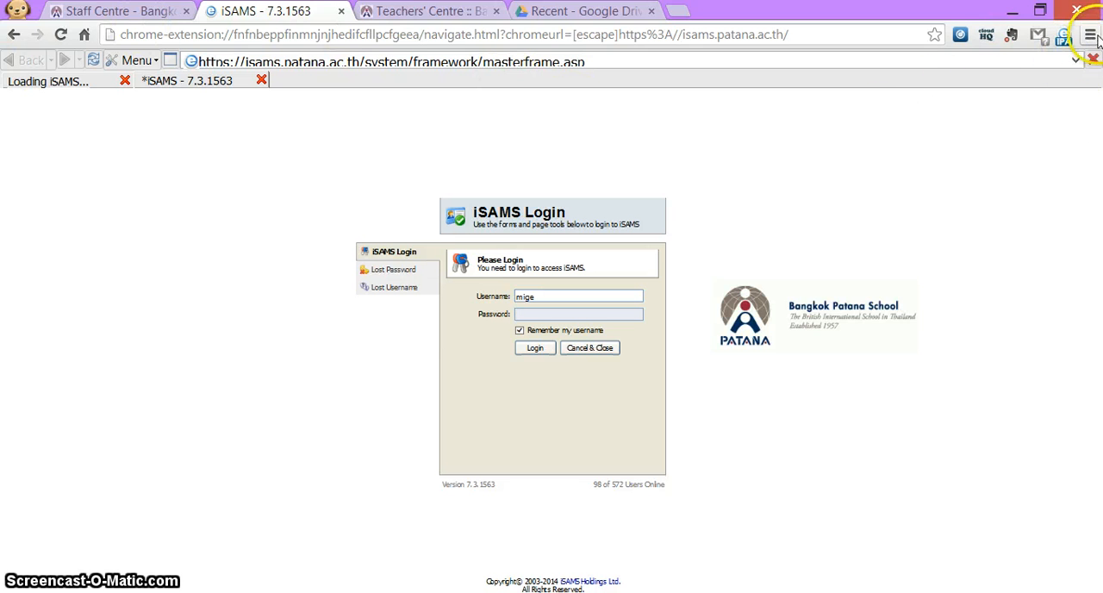
pyautogui.moveTo(1091, 35)
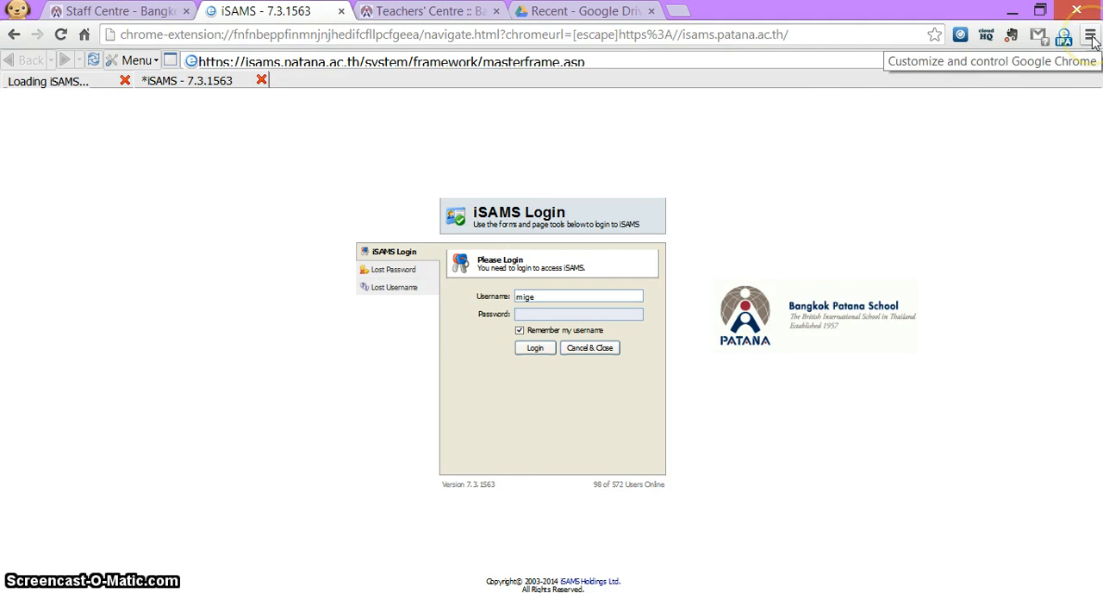
# Set Chrome's On startup pages to the current tabs, including the IE Tab iSAMS page.
pyautogui.click(1089, 35)
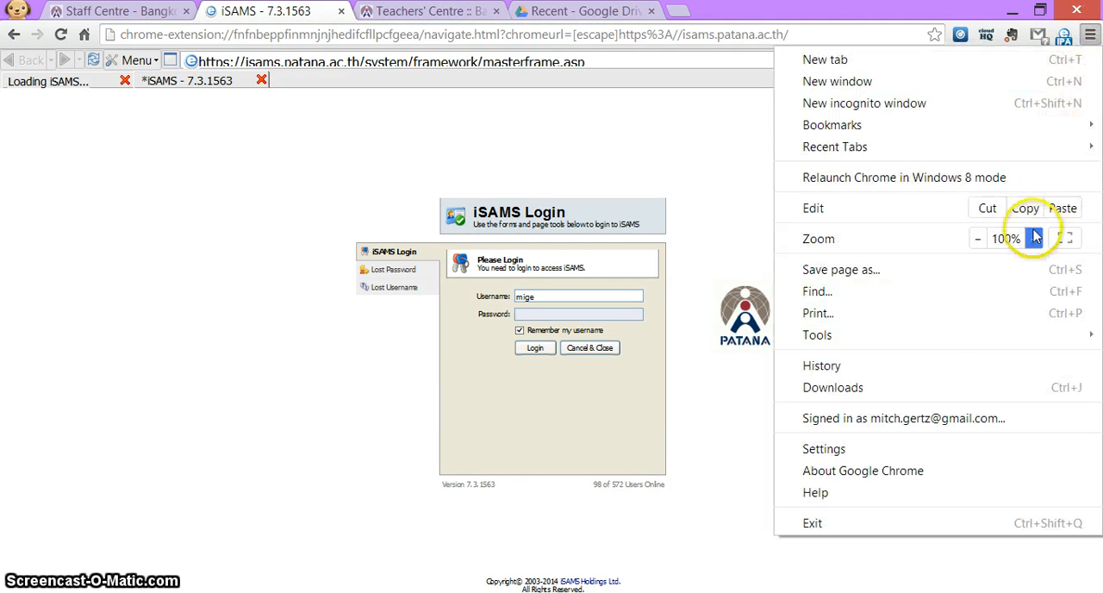
pyautogui.click(824, 448)
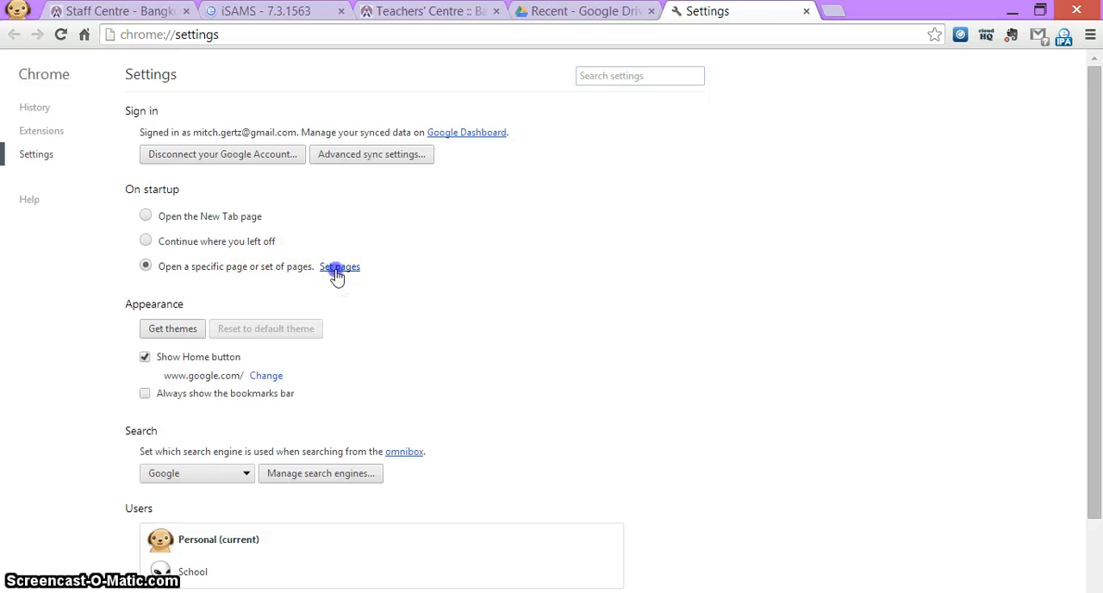
pyautogui.click(339, 267)
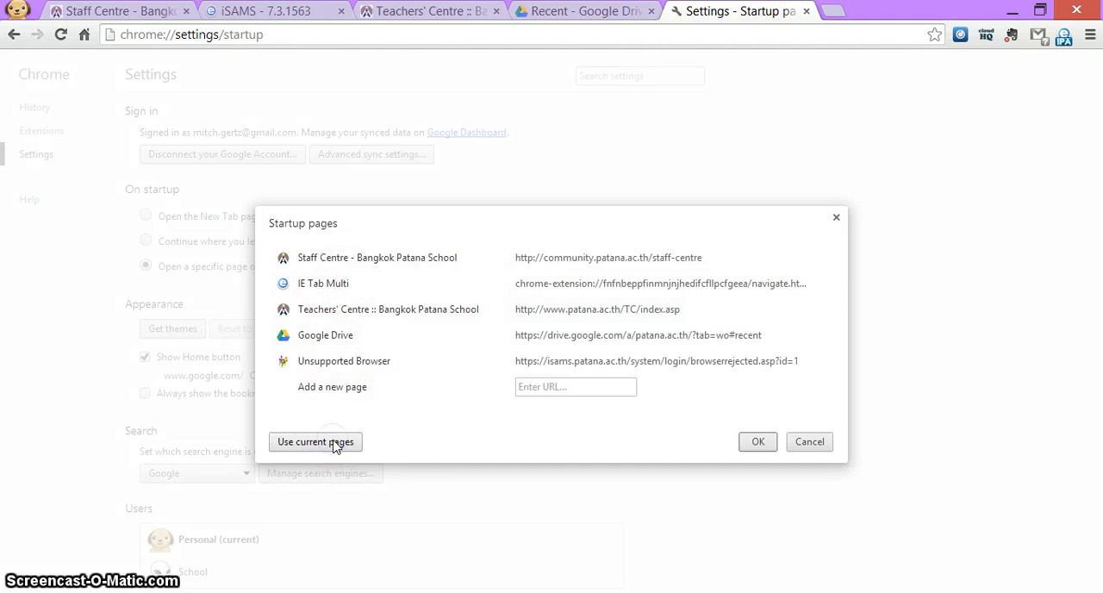
pyautogui.click(758, 442)
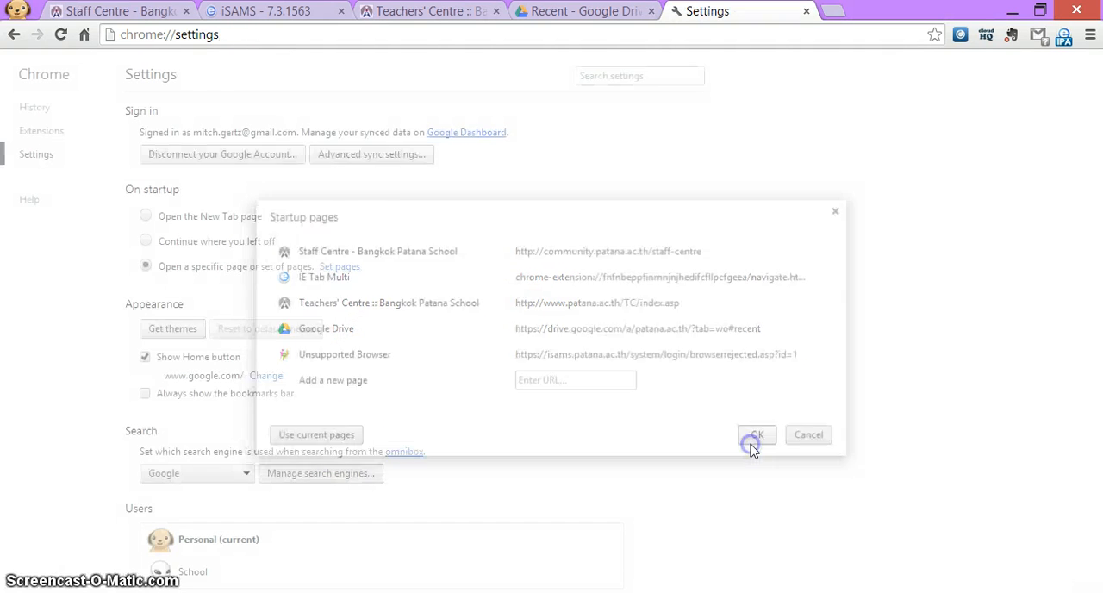
pyautogui.click(756, 435)
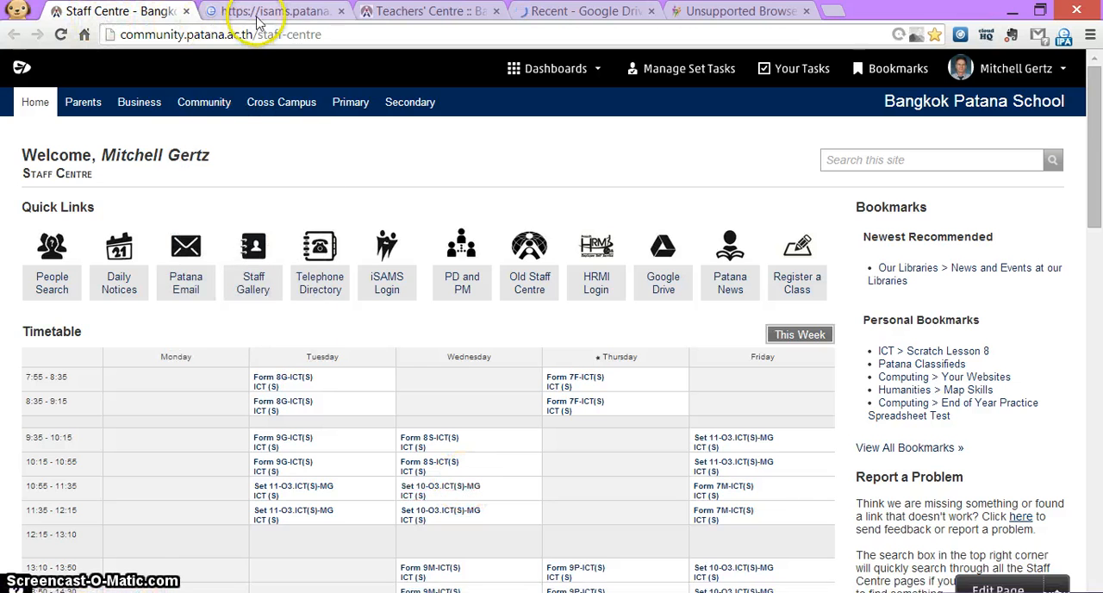
# Switch to the iSAMS tab to check the login form loads inside IE Tab.
pyautogui.click(386, 250)
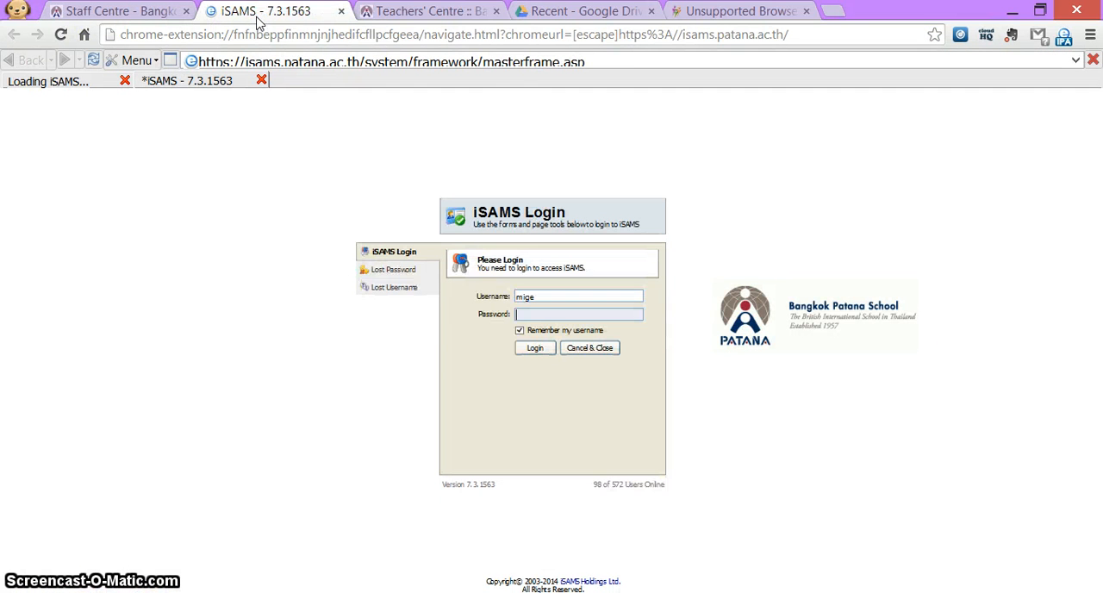
pyautogui.moveTo(268, 10)
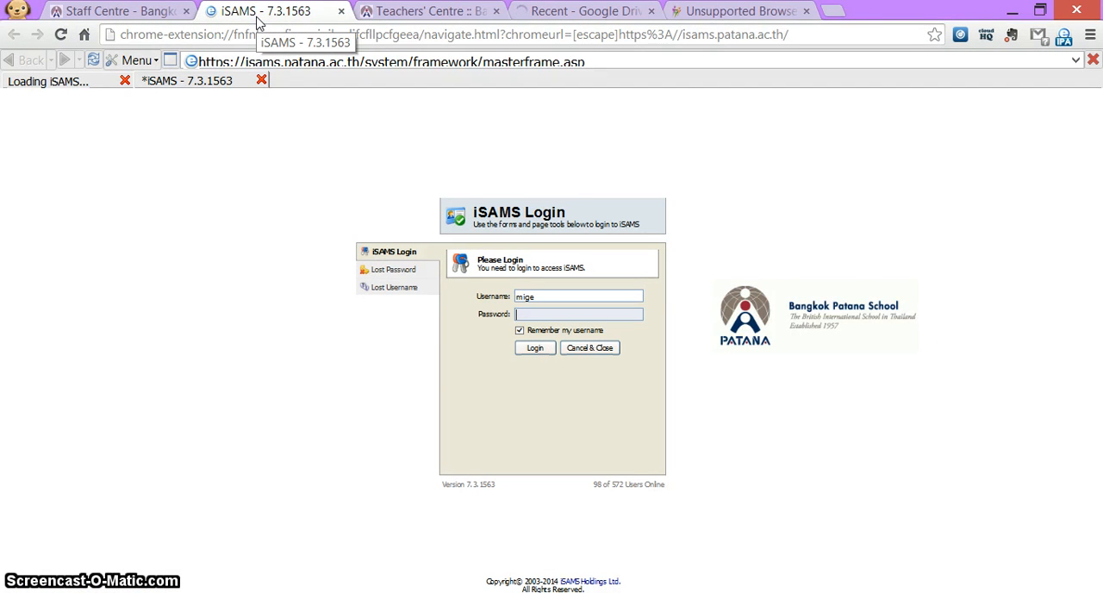